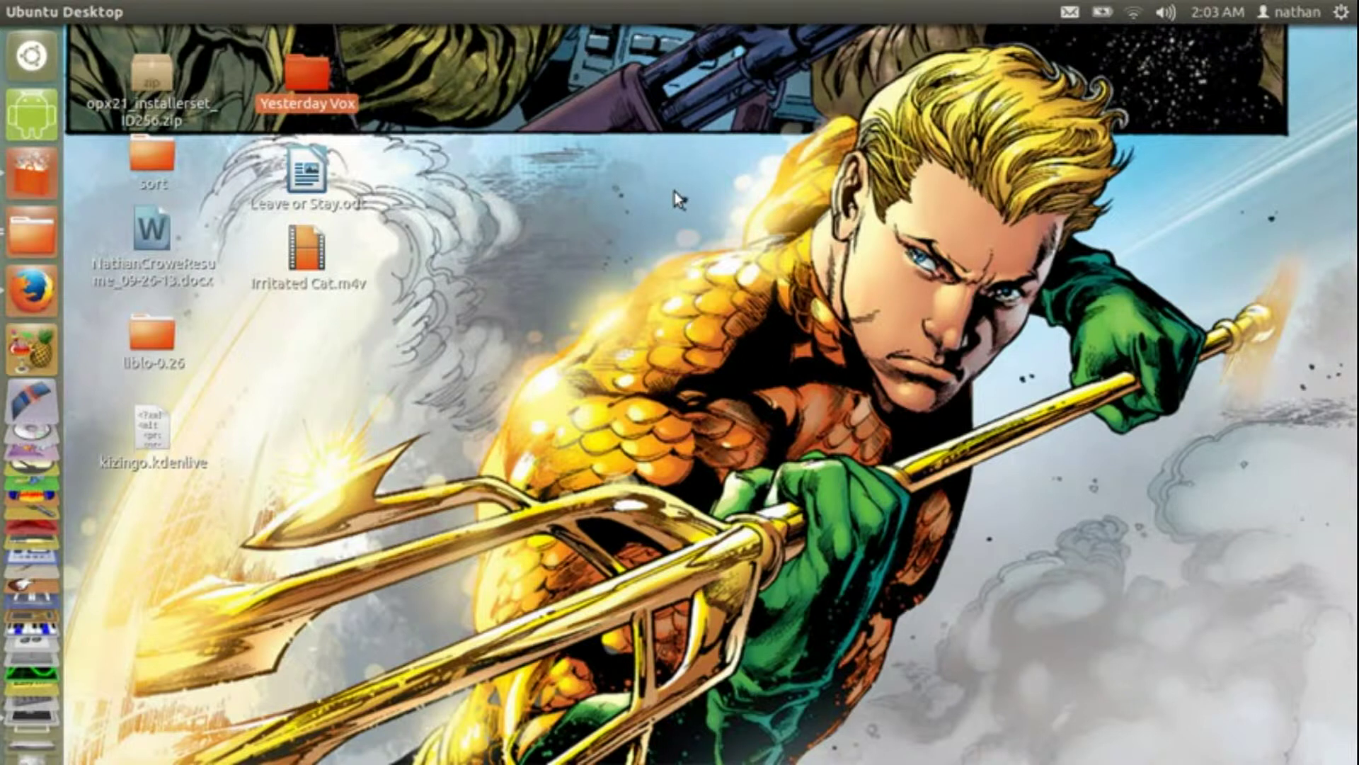
pyautogui.moveTo(470, 264)
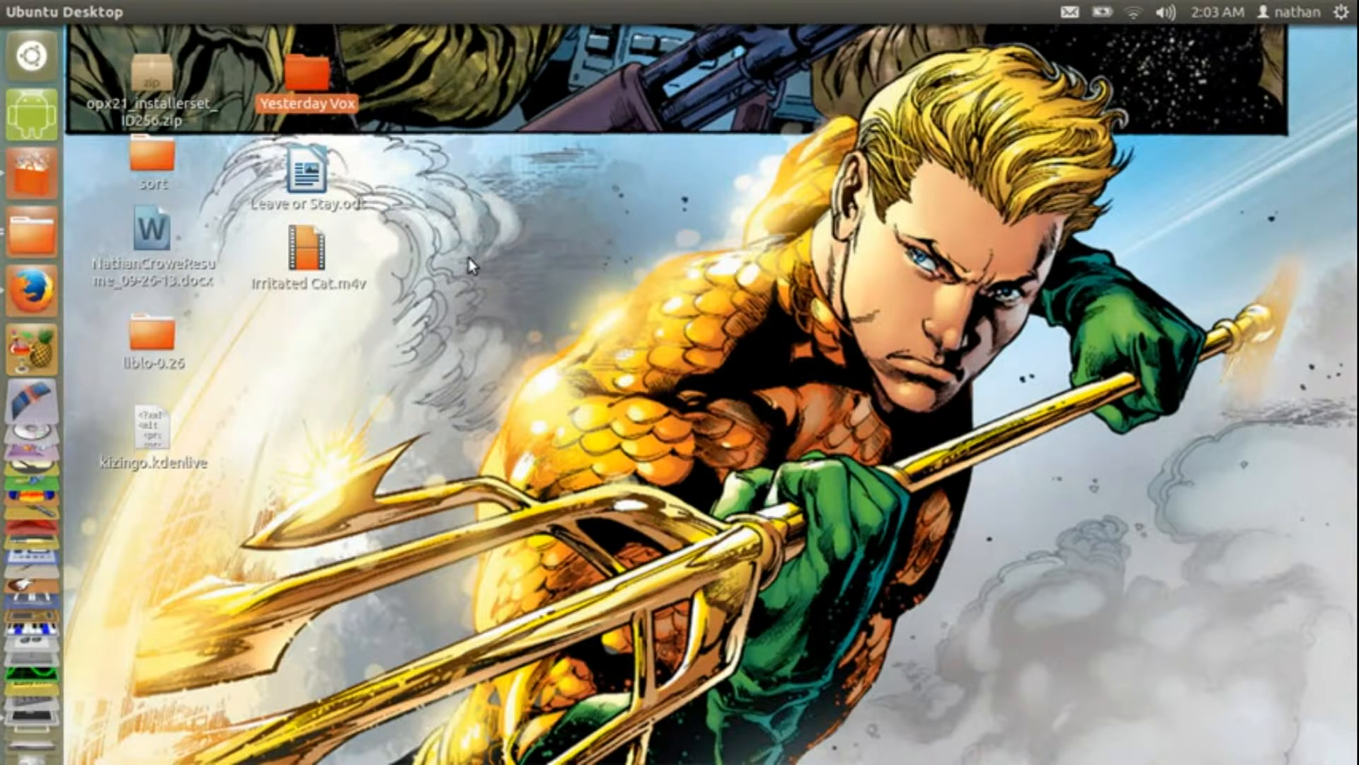
pyautogui.moveTo(598, 192)
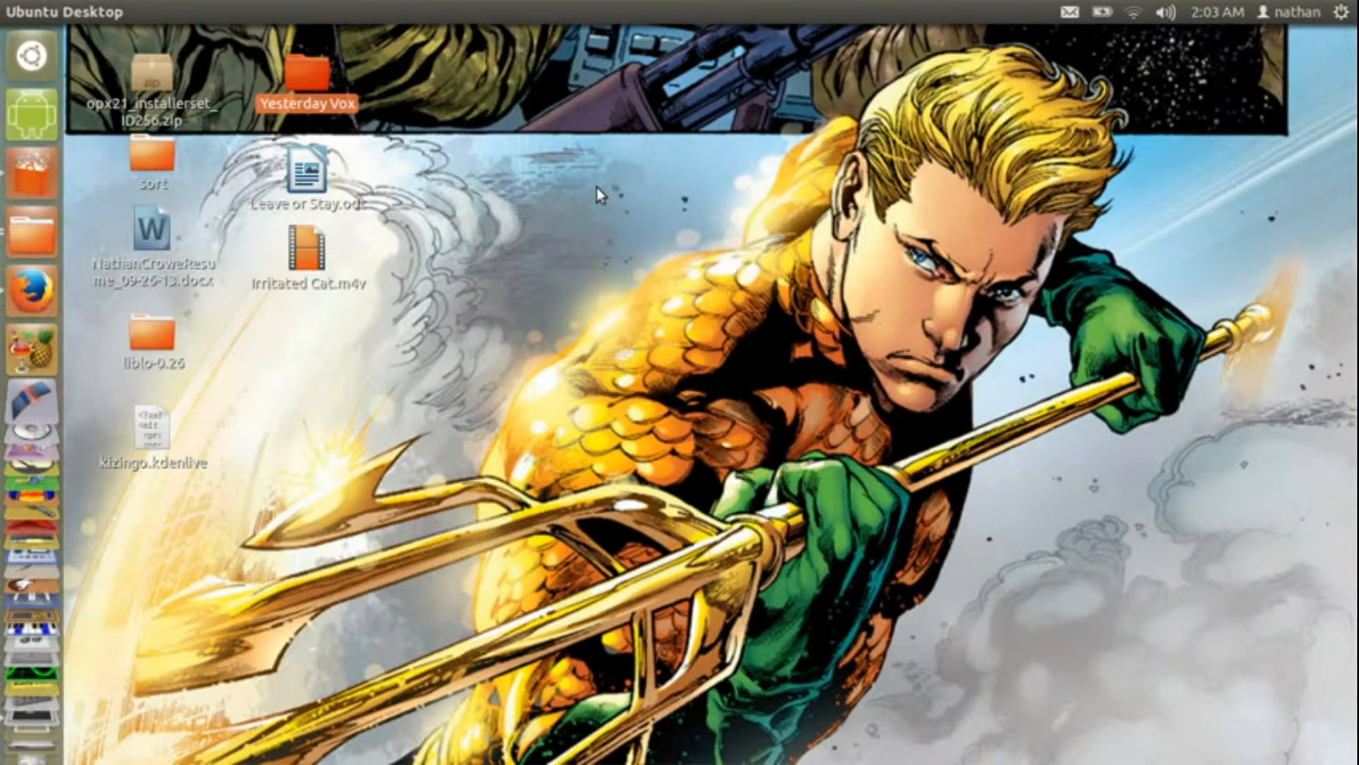
pyautogui.moveTo(462, 192)
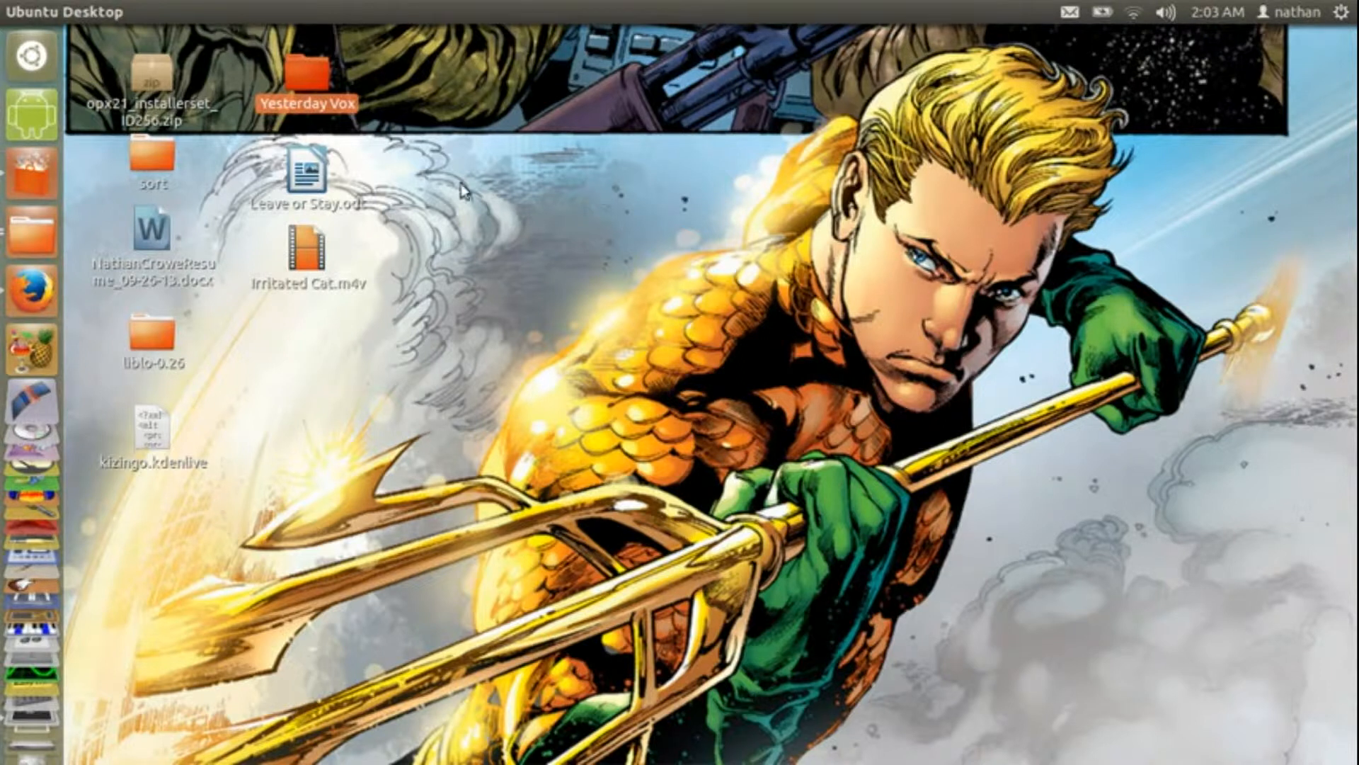
pyautogui.moveTo(521, 243)
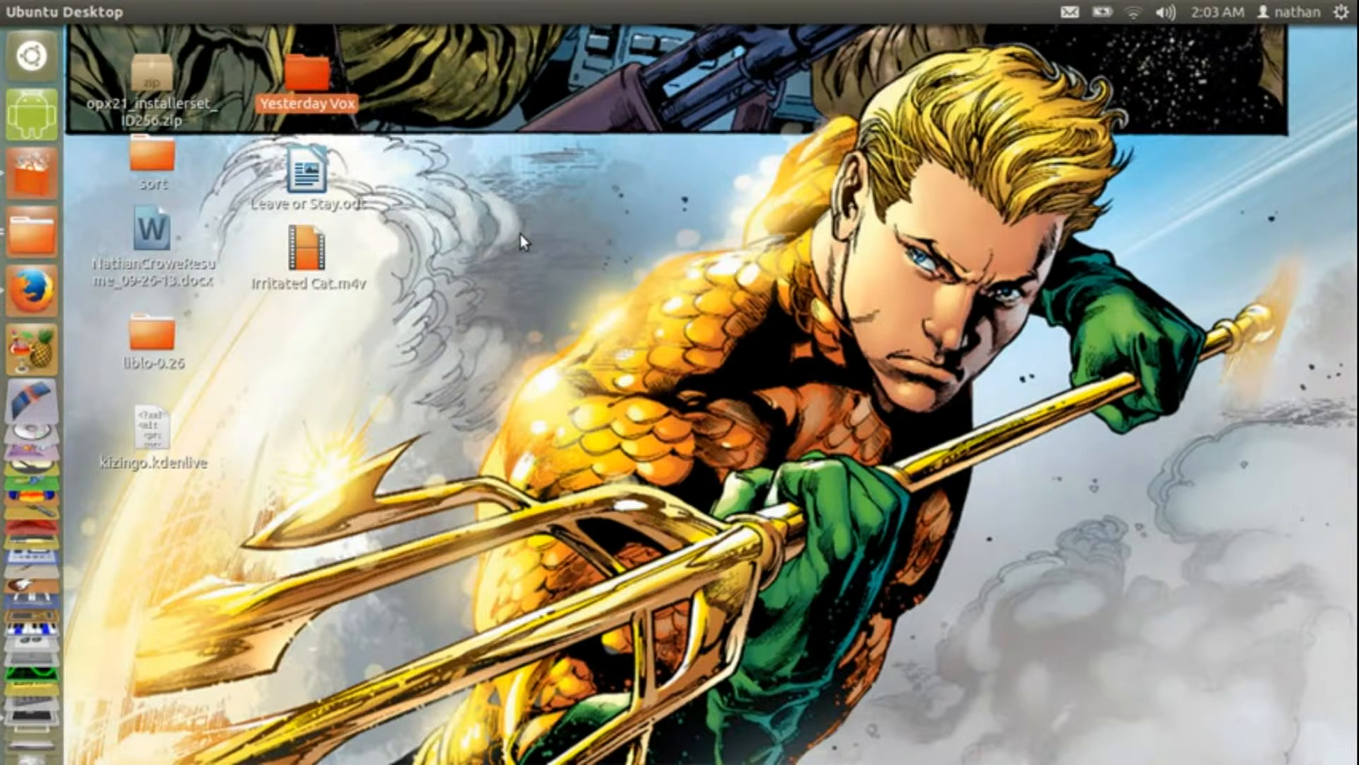
pyautogui.moveTo(198, 363)
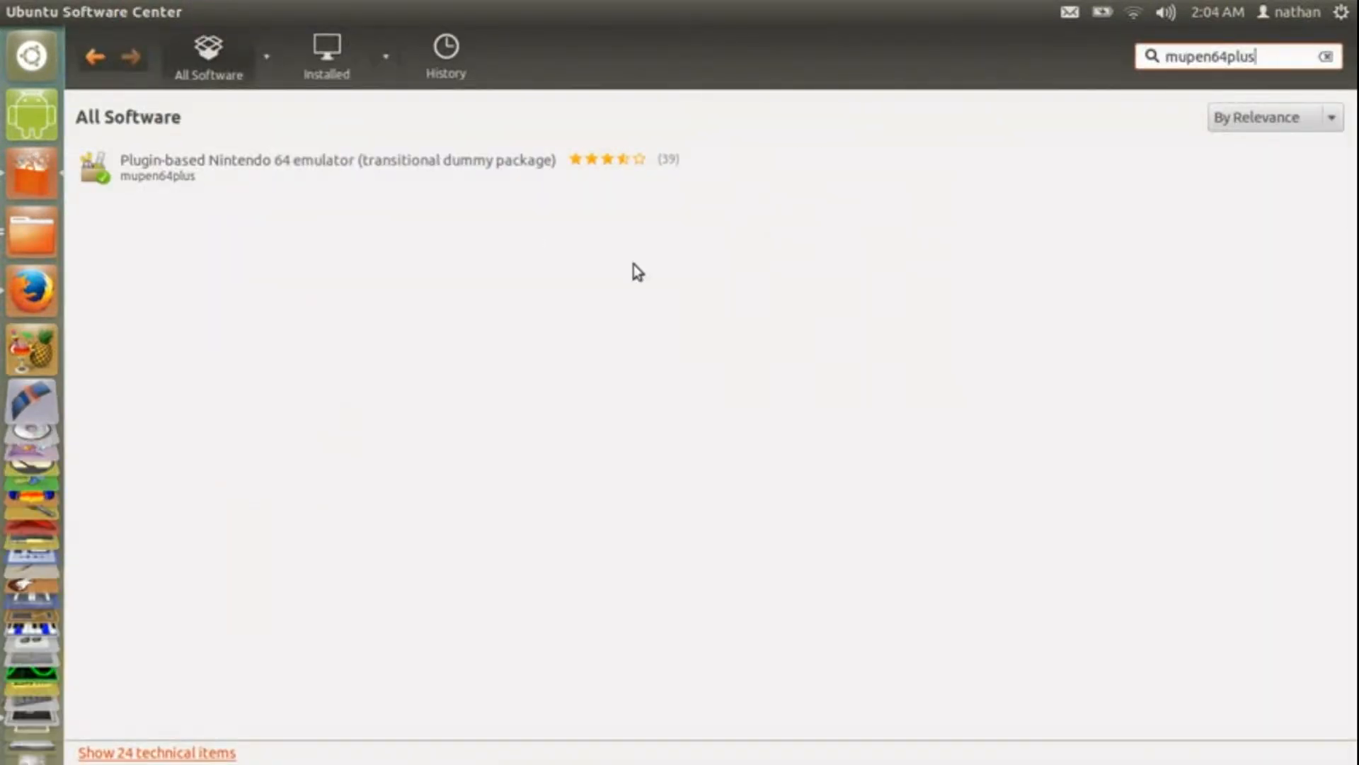
# - Show the installed mupen64plus package entry with its Remove option in Ubuntu Software Center
pyautogui.click(339, 167)
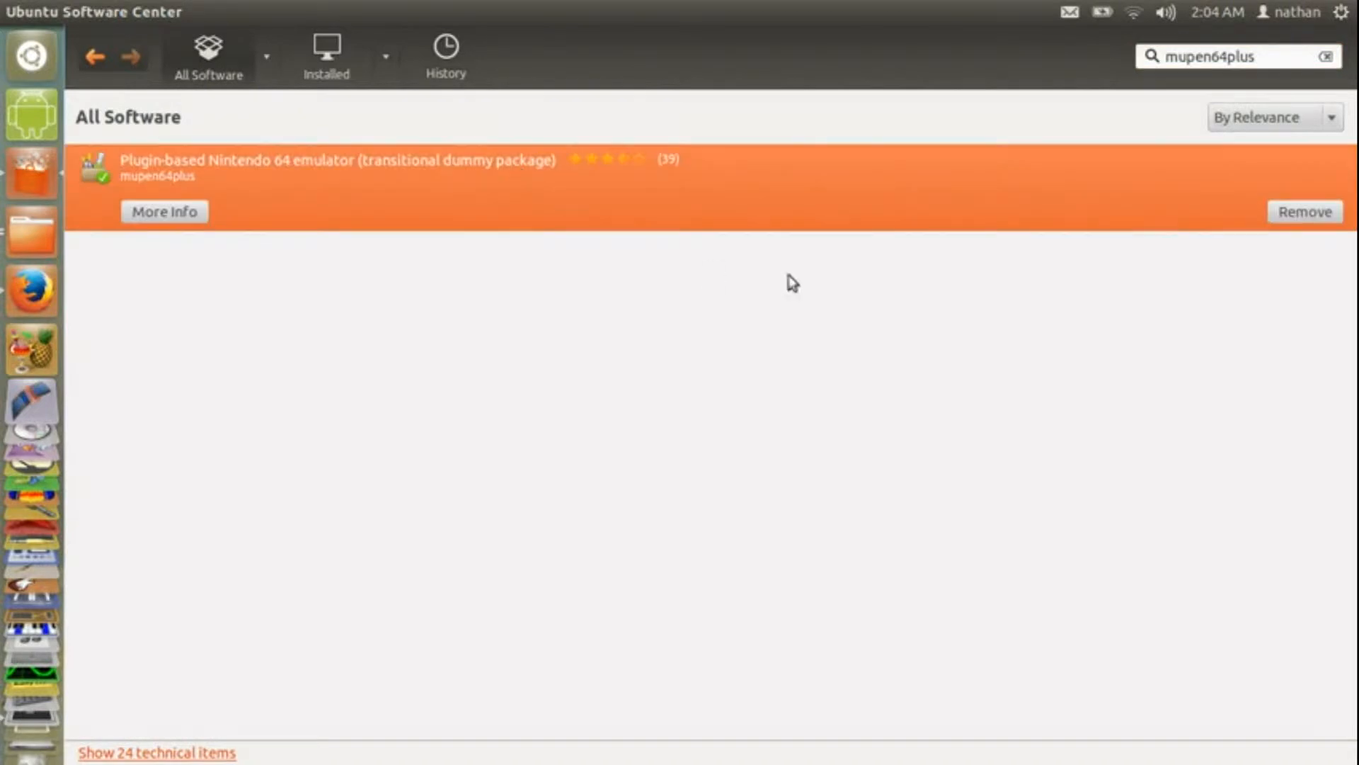
pyautogui.moveTo(803, 283)
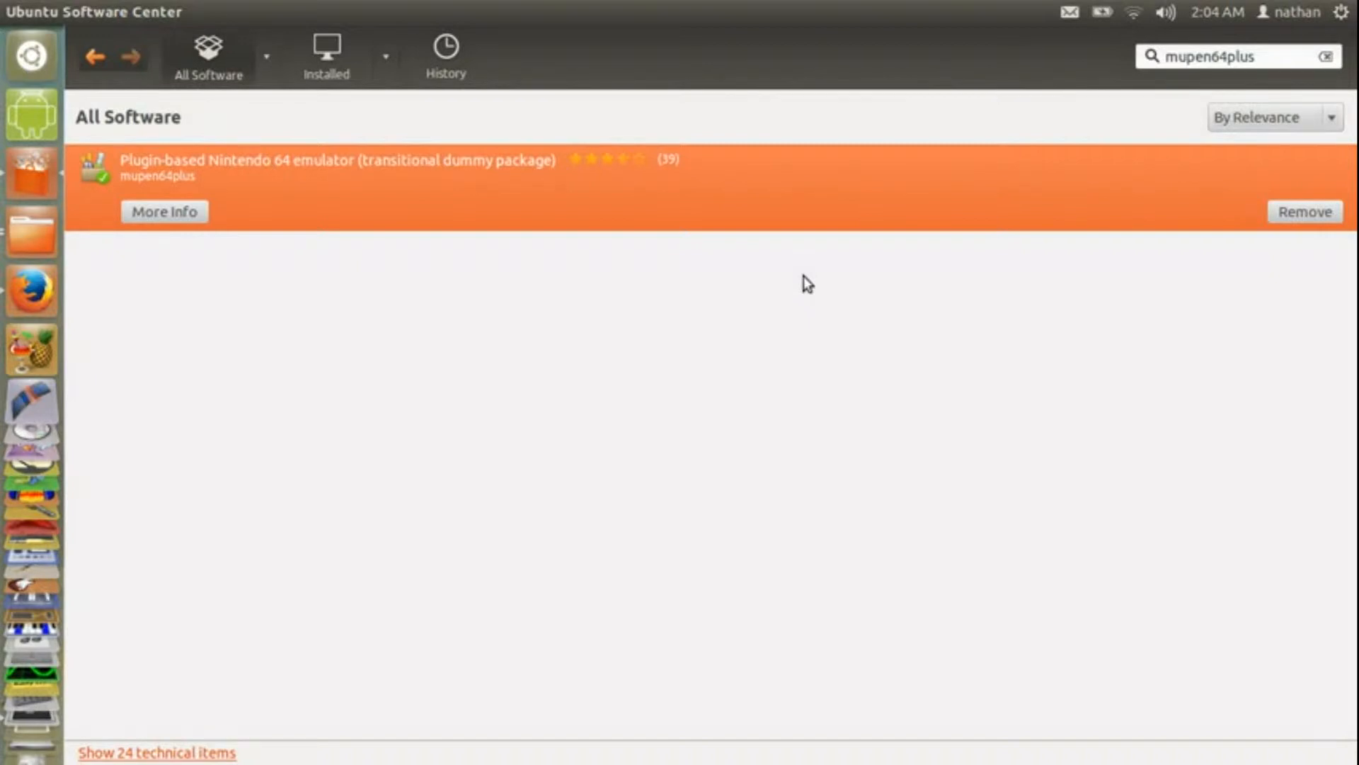
pyautogui.moveTo(483, 264)
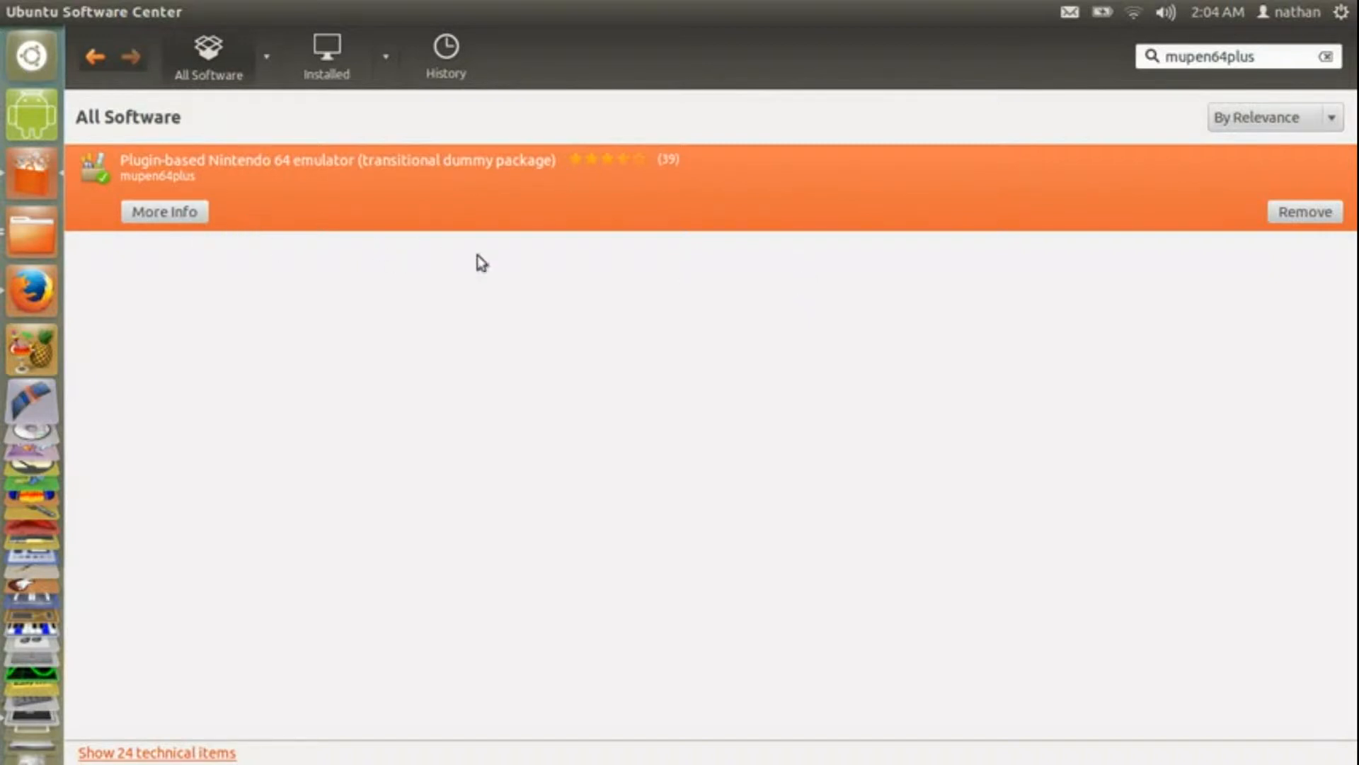
pyautogui.moveTo(1304, 211)
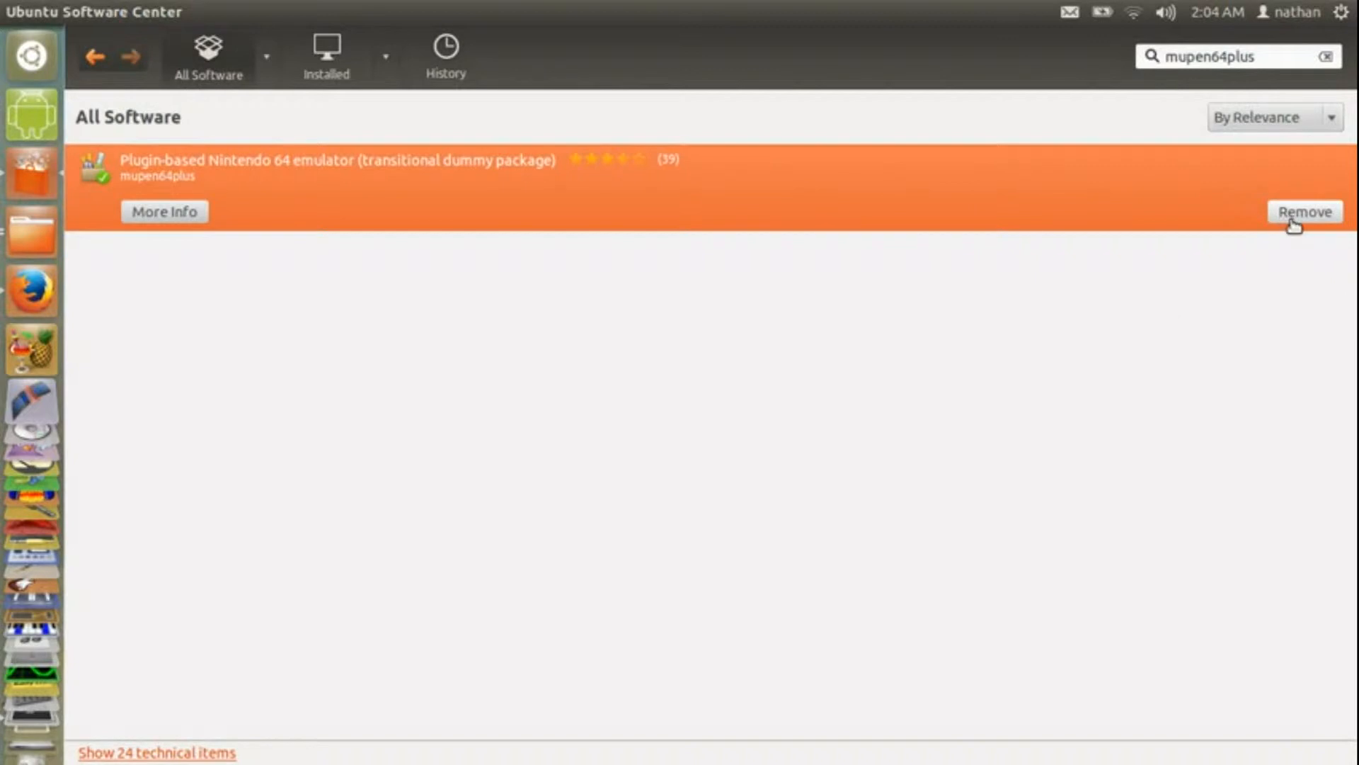
pyautogui.moveTo(600, 379)
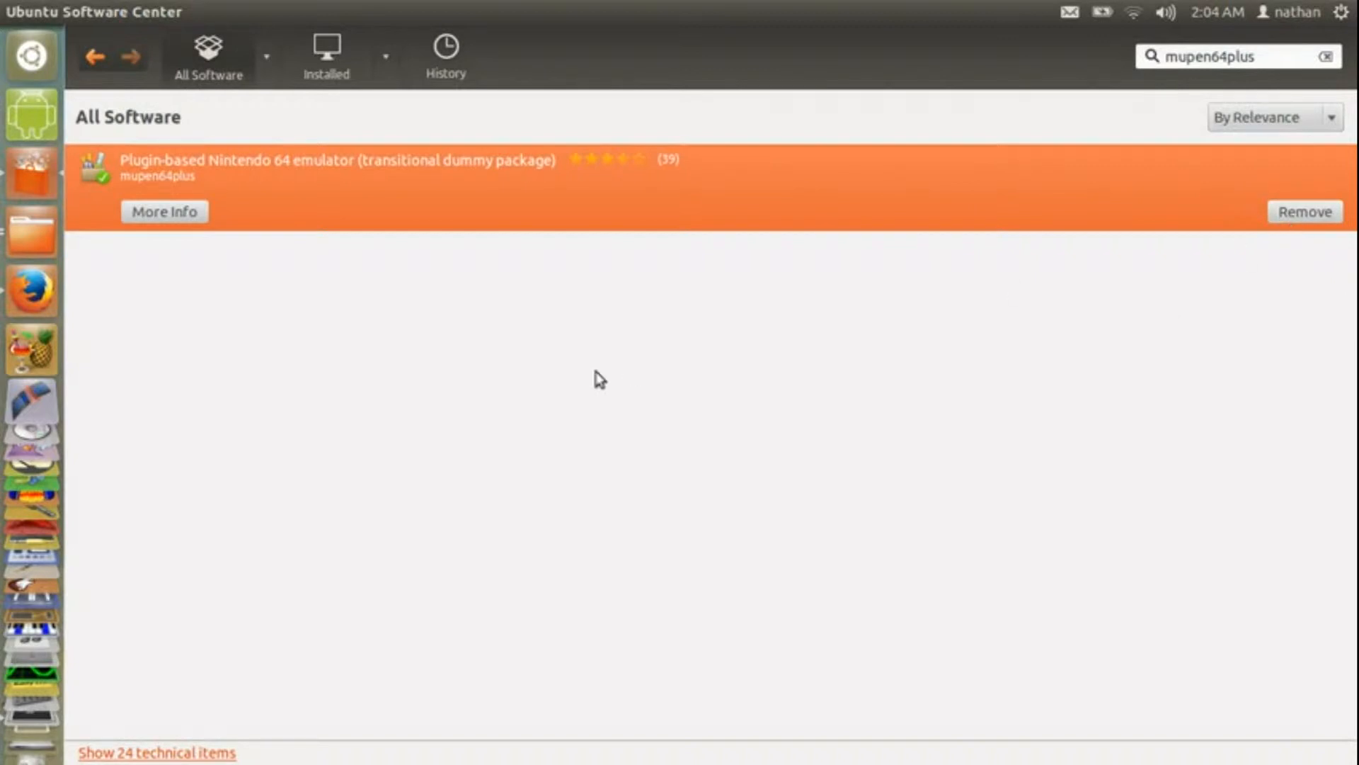
pyautogui.moveTo(1176, 75)
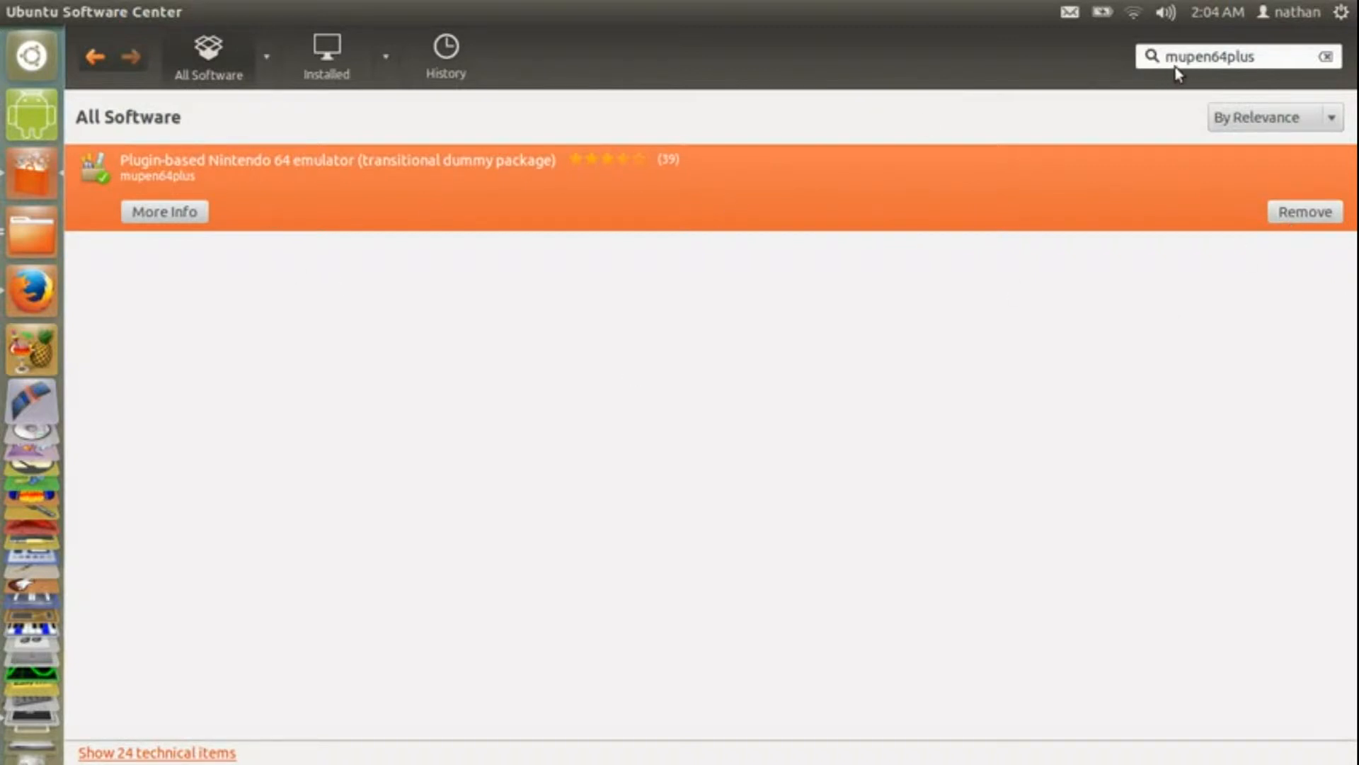
pyautogui.moveTo(415, 193)
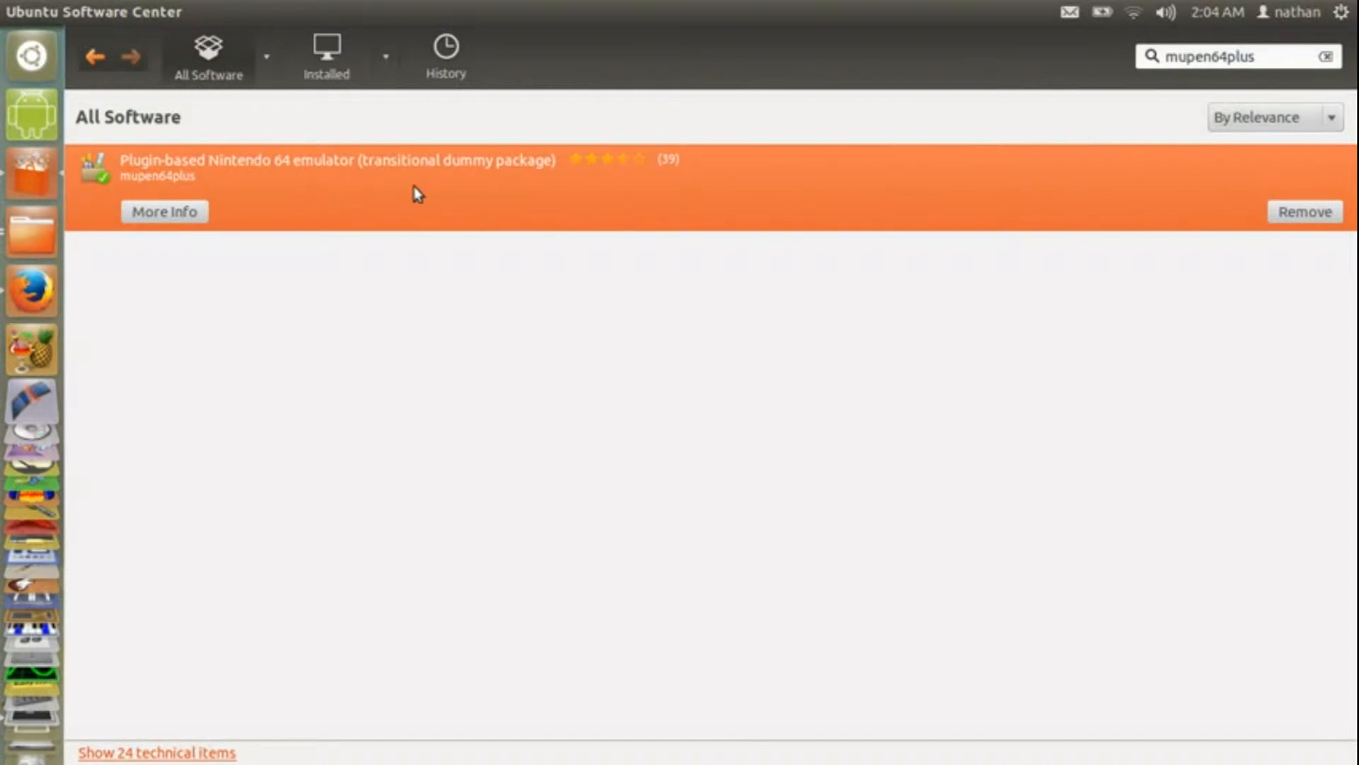
pyautogui.moveTo(451, 117)
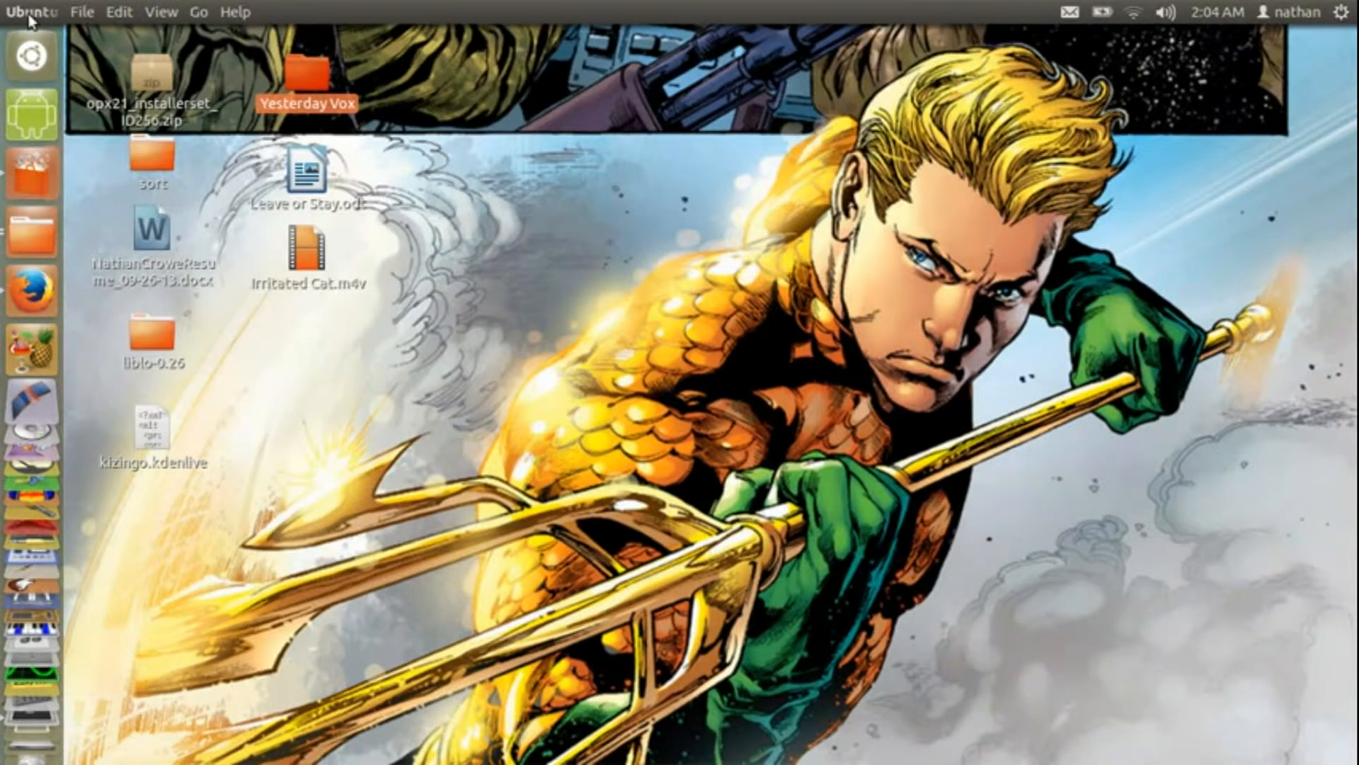
# - Review the Super Mario 64 ROM download section on the CoolROM.com page in Firefox
pyautogui.click(33, 283)
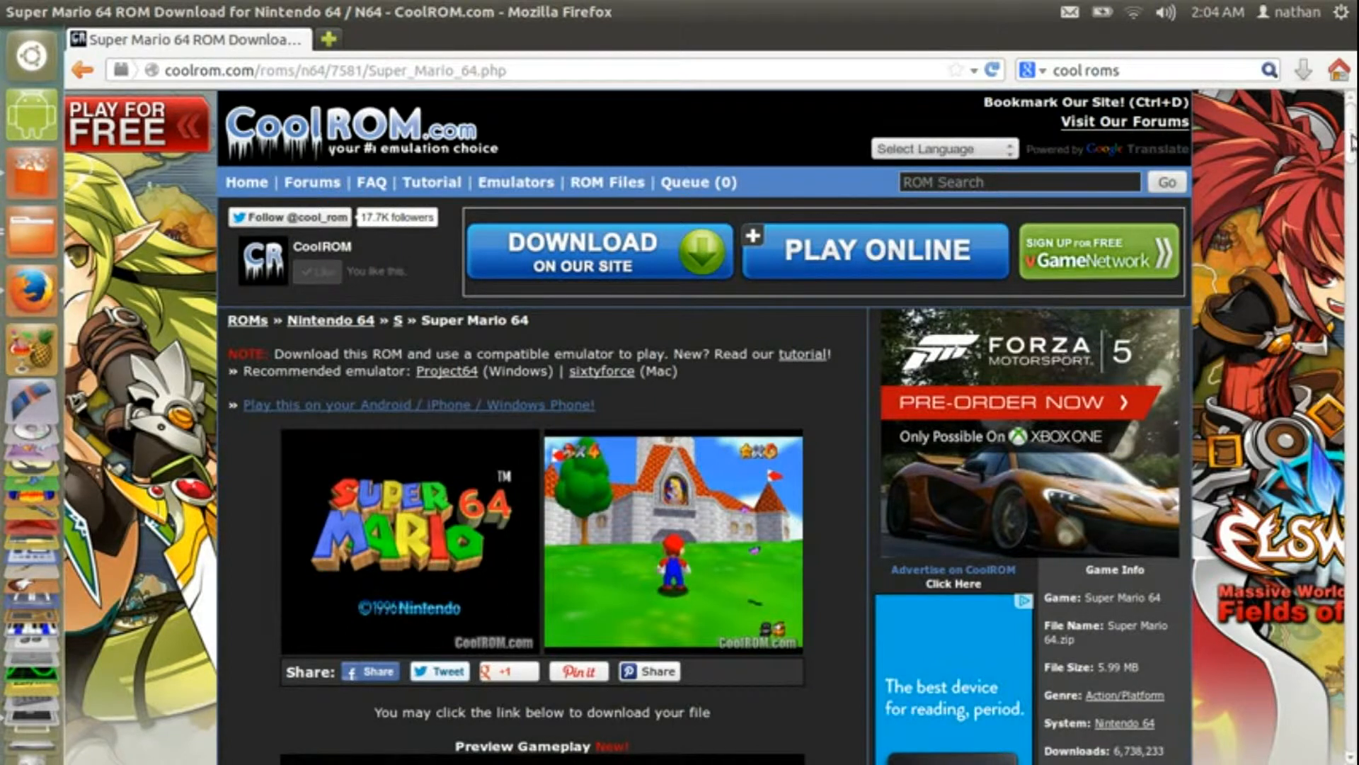
pyautogui.scroll(-3)
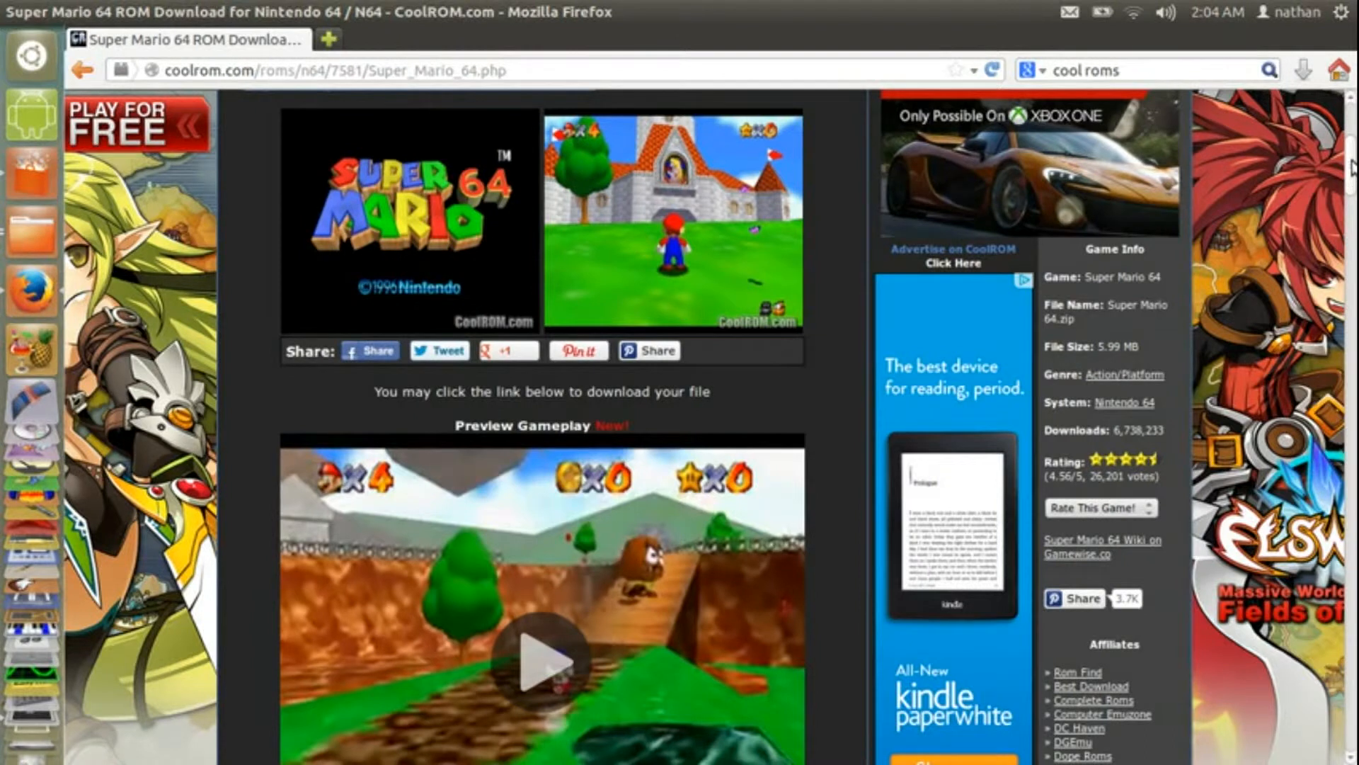
pyautogui.scroll(3)
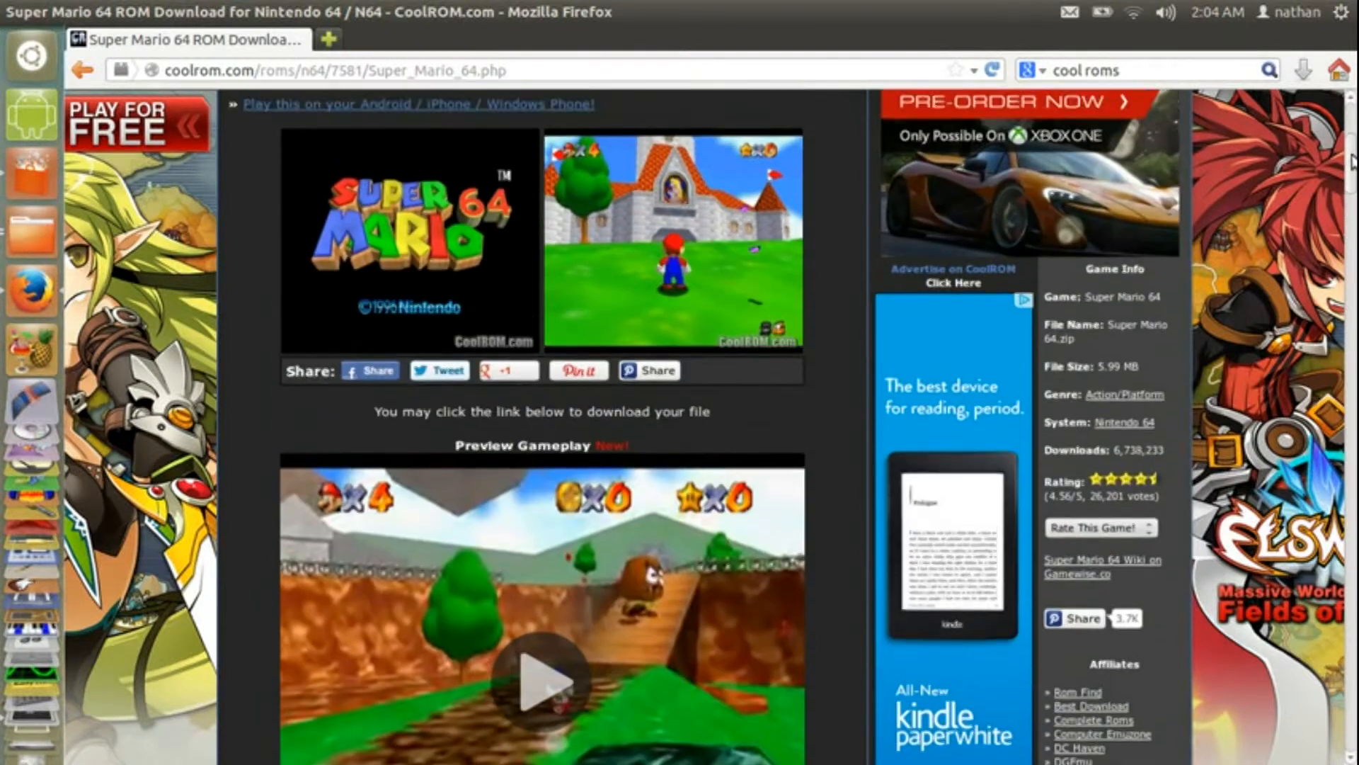
pyautogui.scroll(3)
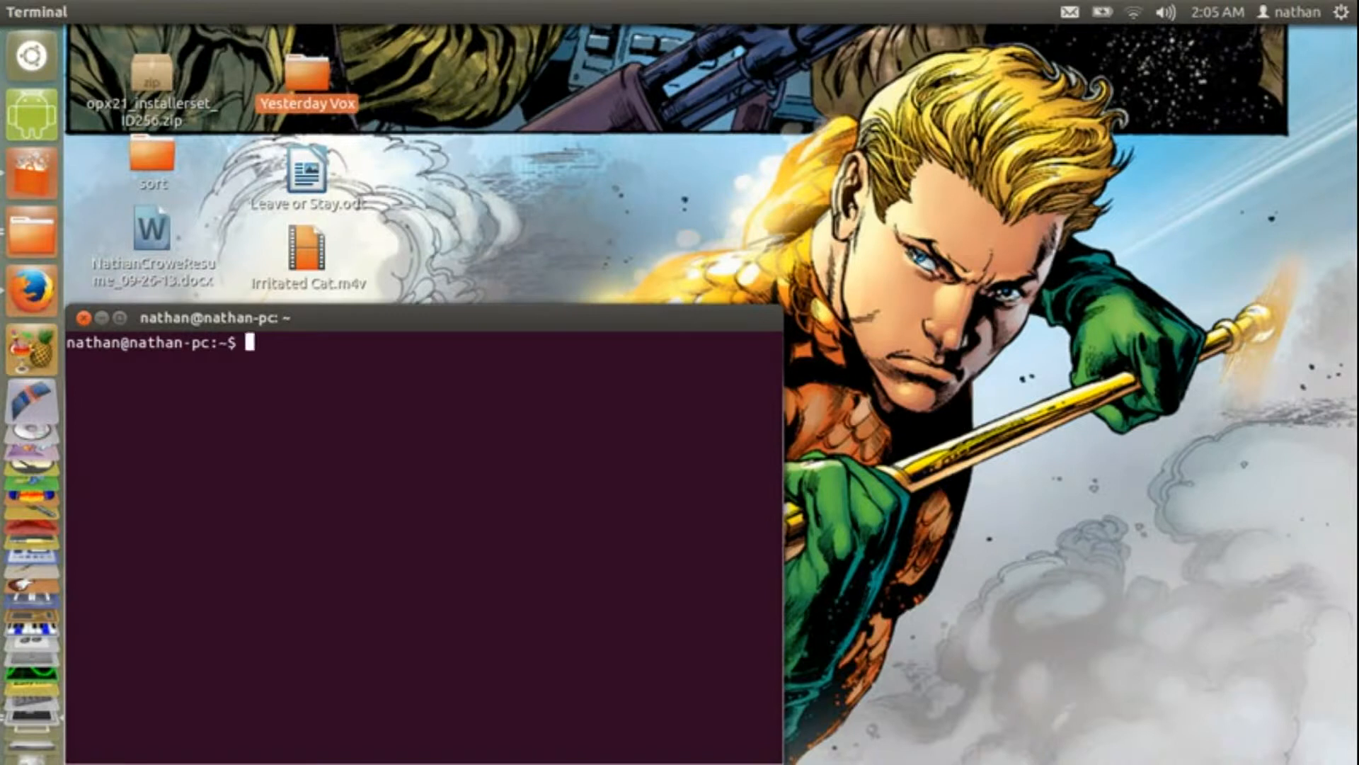
# - Enter 'mupen64plus --fullscreen ' at the Terminal prompt, leaving the ROM path to follow
pyautogui.write('mupen64p')
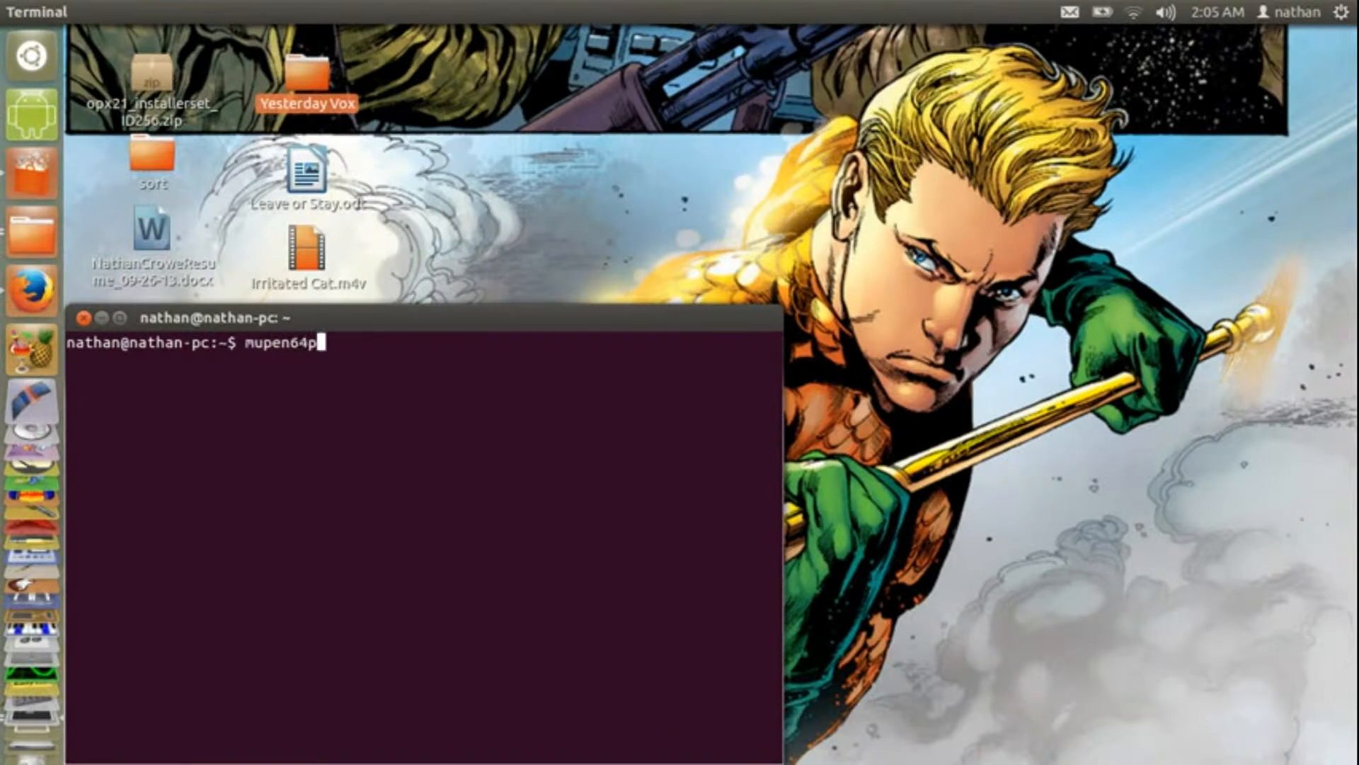
pyautogui.write('lus')
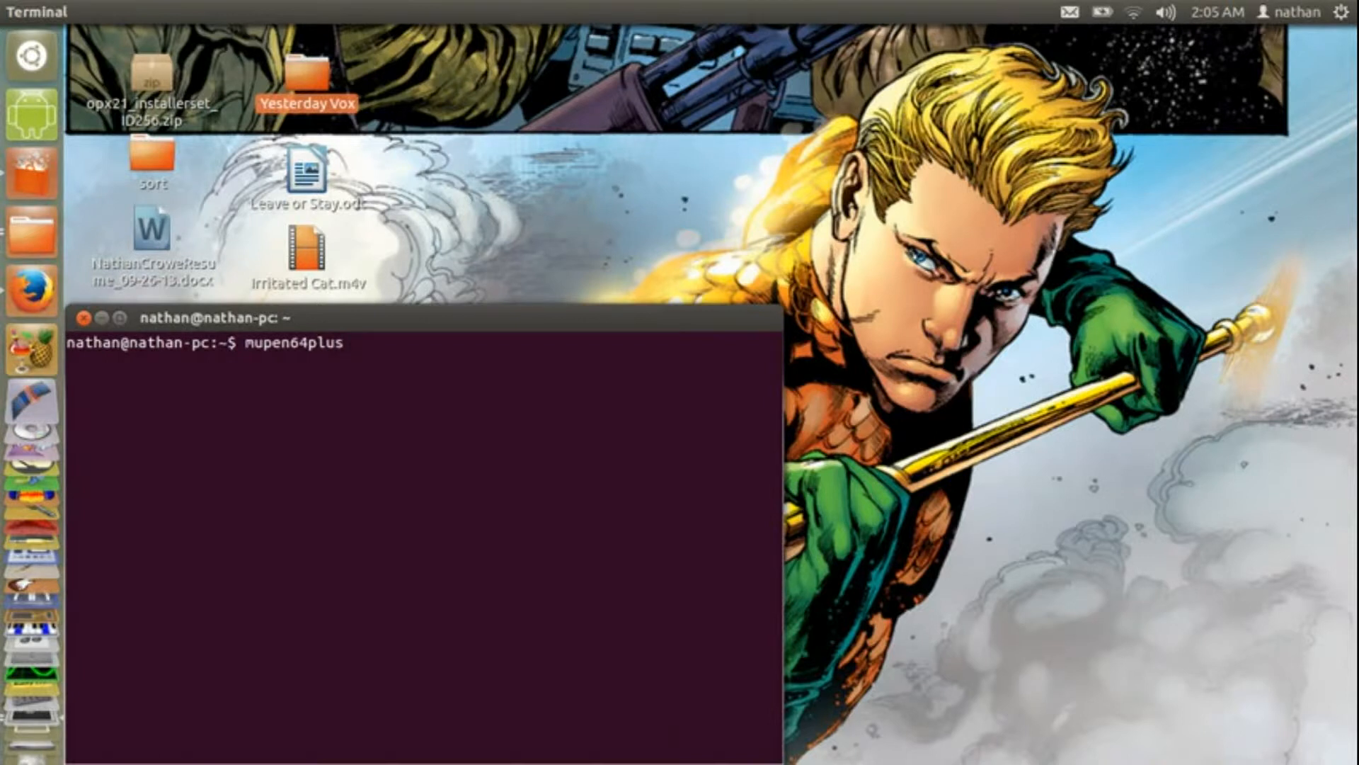
pyautogui.write('--full')
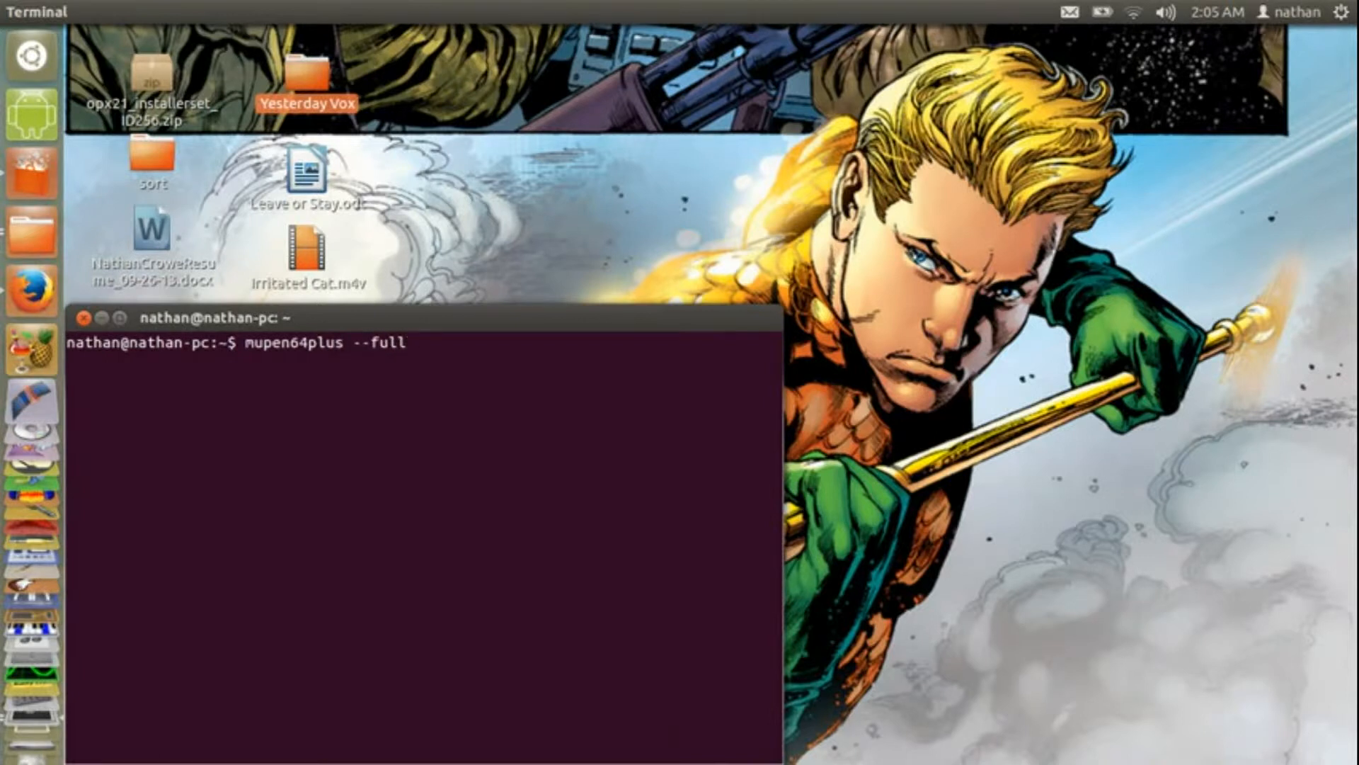
pyautogui.write('screen')
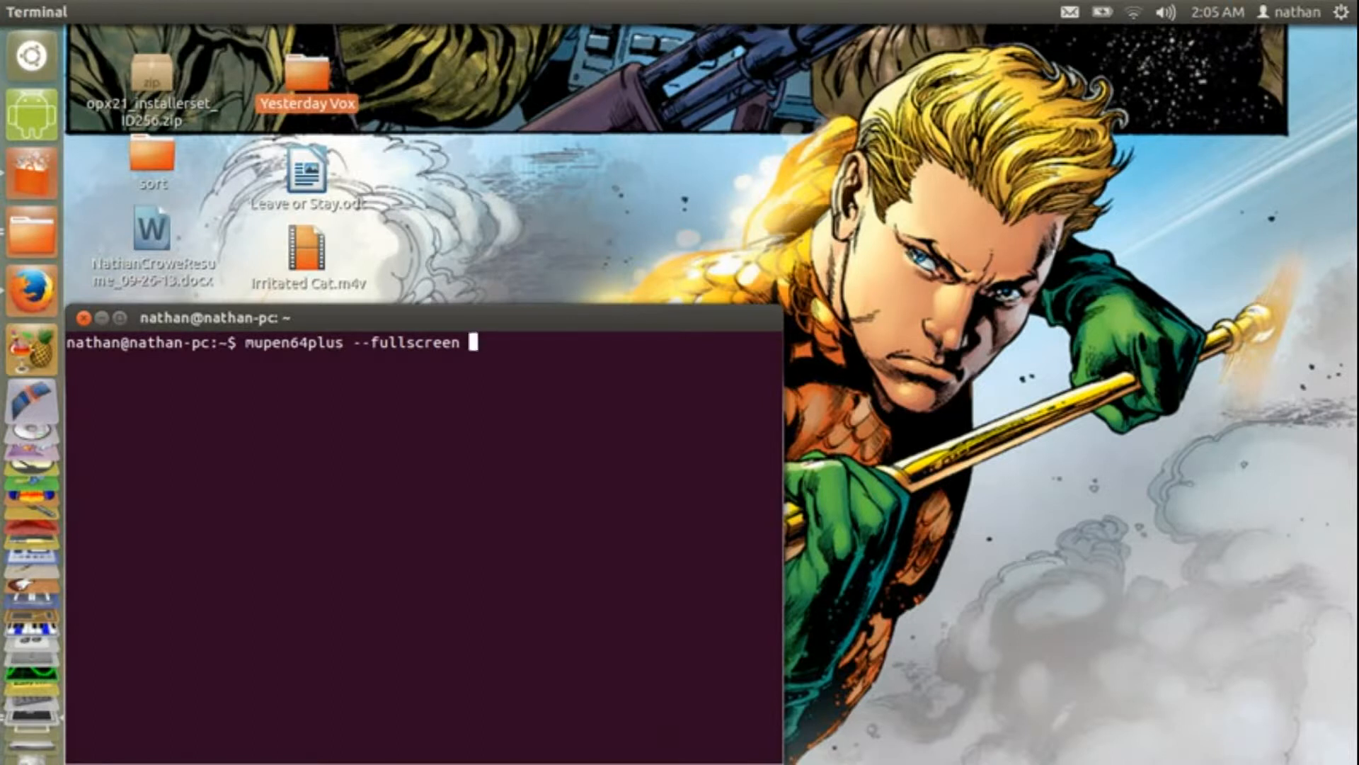
pyautogui.moveTo(74, 187)
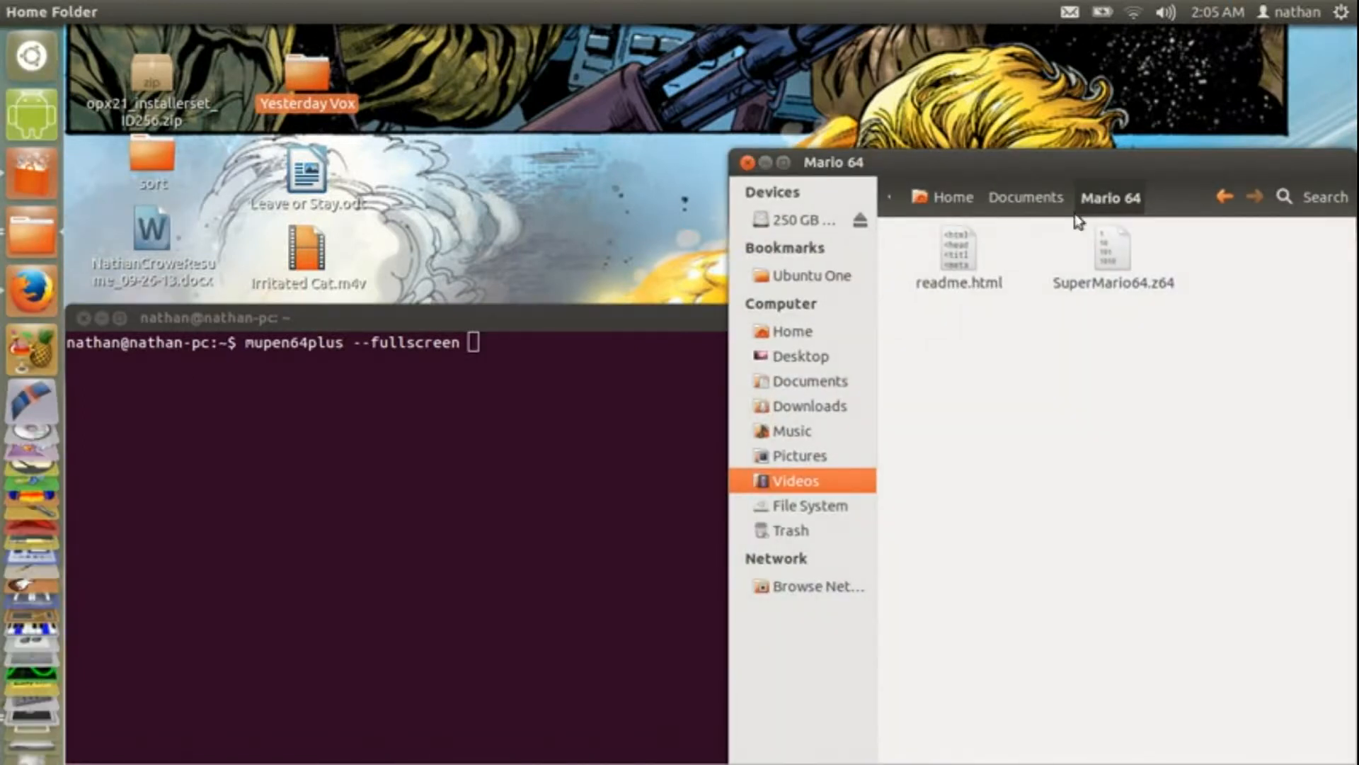
# - Append the quoted SuperMario64.z64 path from the Mario 64 folder to the command
pyautogui.click(1113, 256)
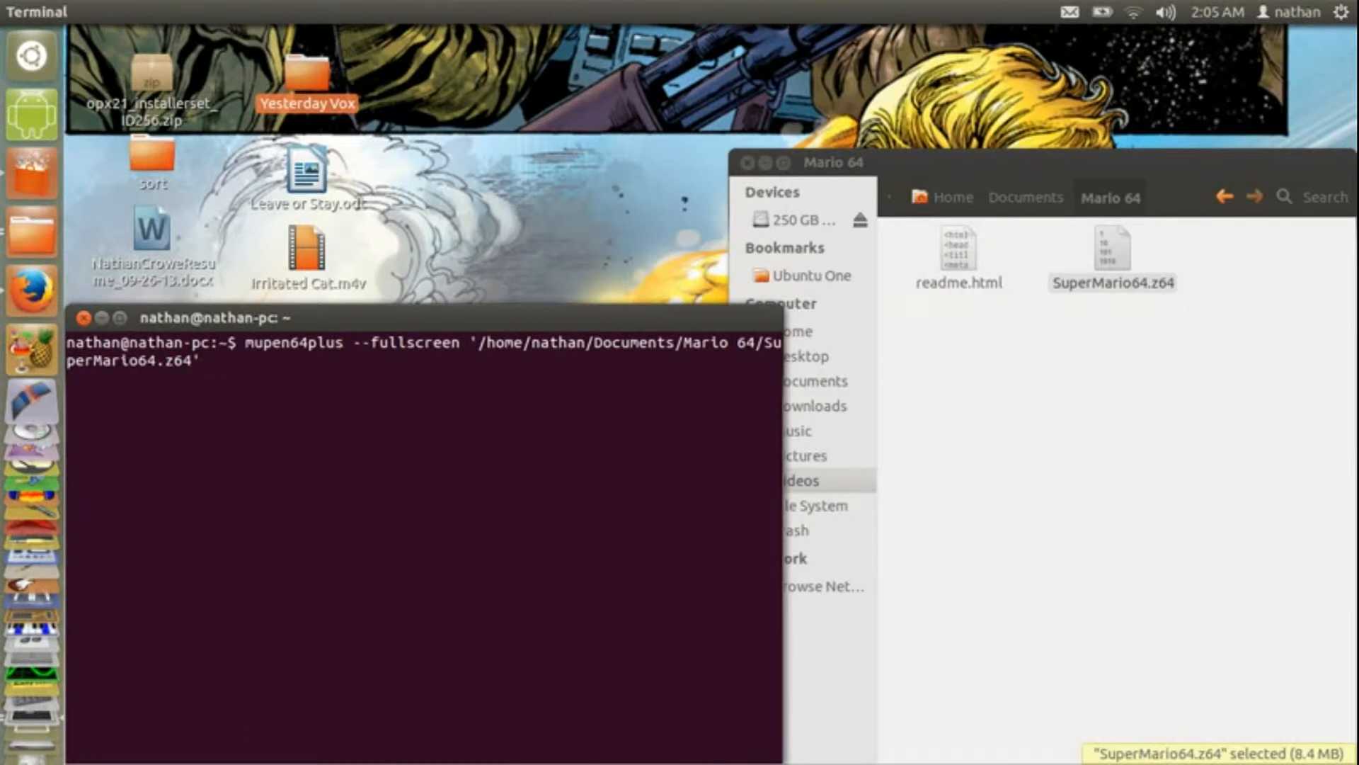
pyautogui.moveTo(263, 364)
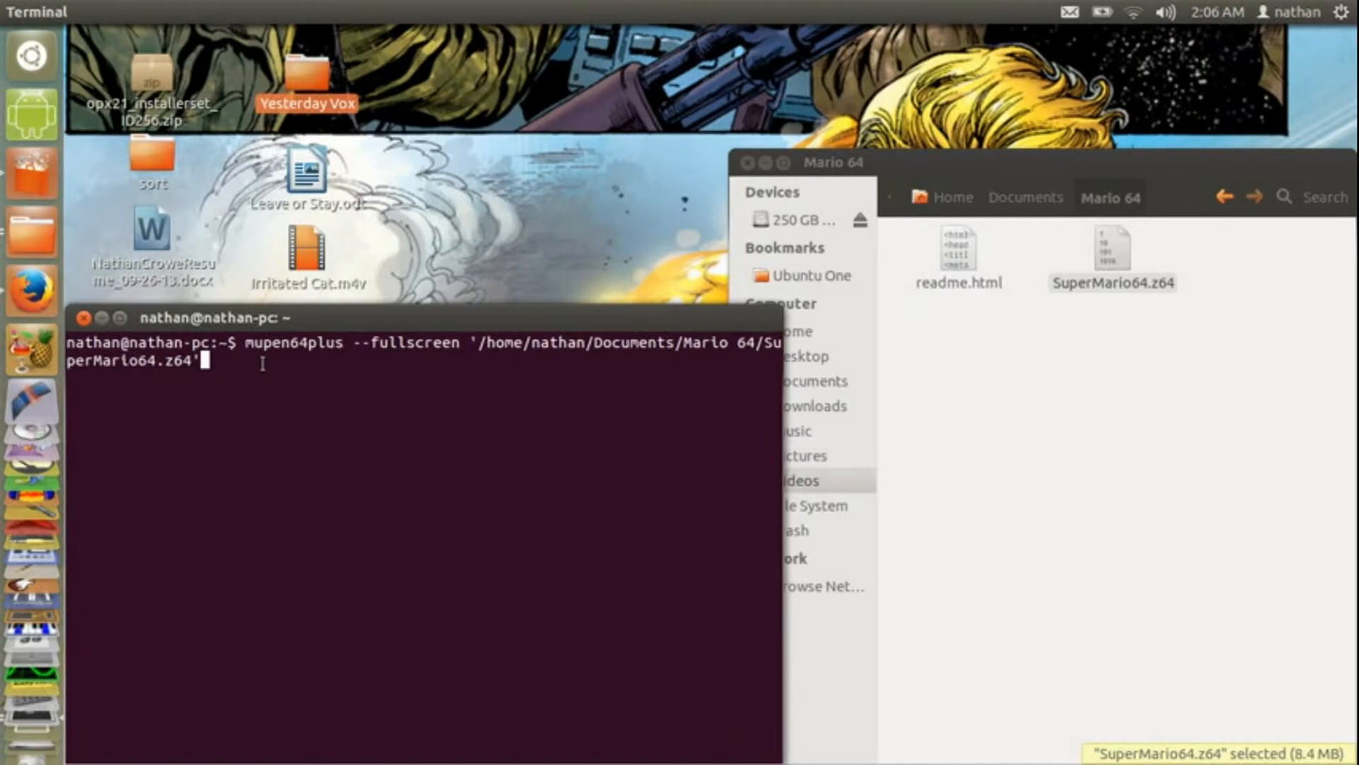
# - Run the command so mupen64plus emulates SUPER MARIO 64, then quit back to the output log
pyautogui.press('Return')
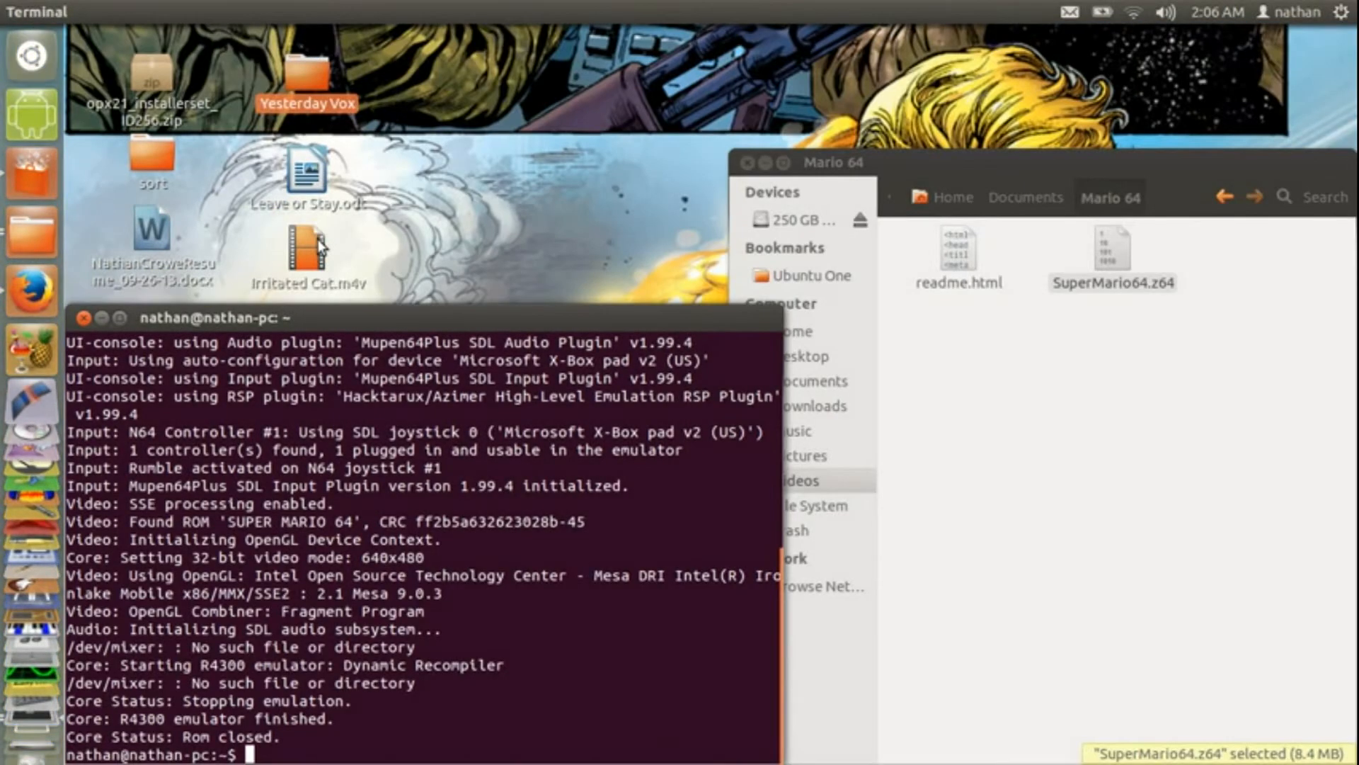
pyautogui.moveTo(524, 478)
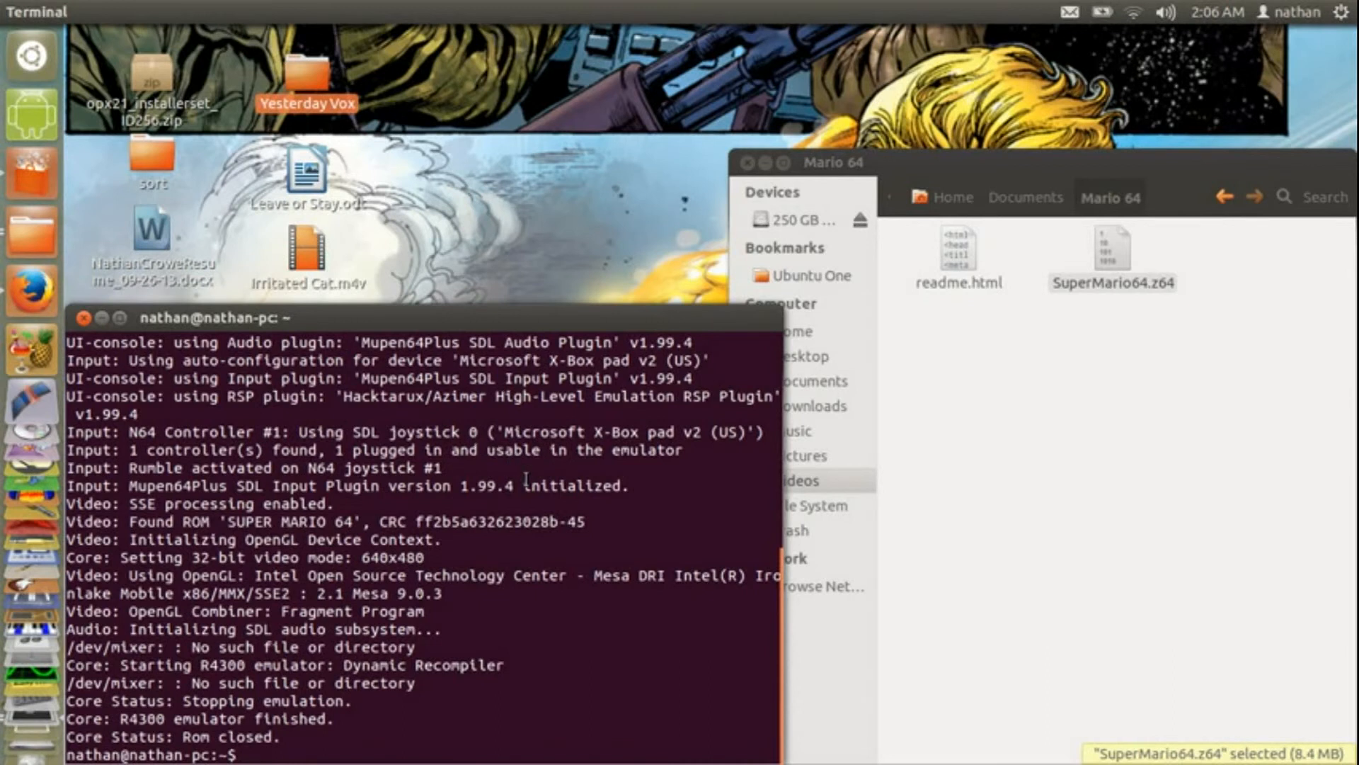
pyautogui.moveTo(459, 323)
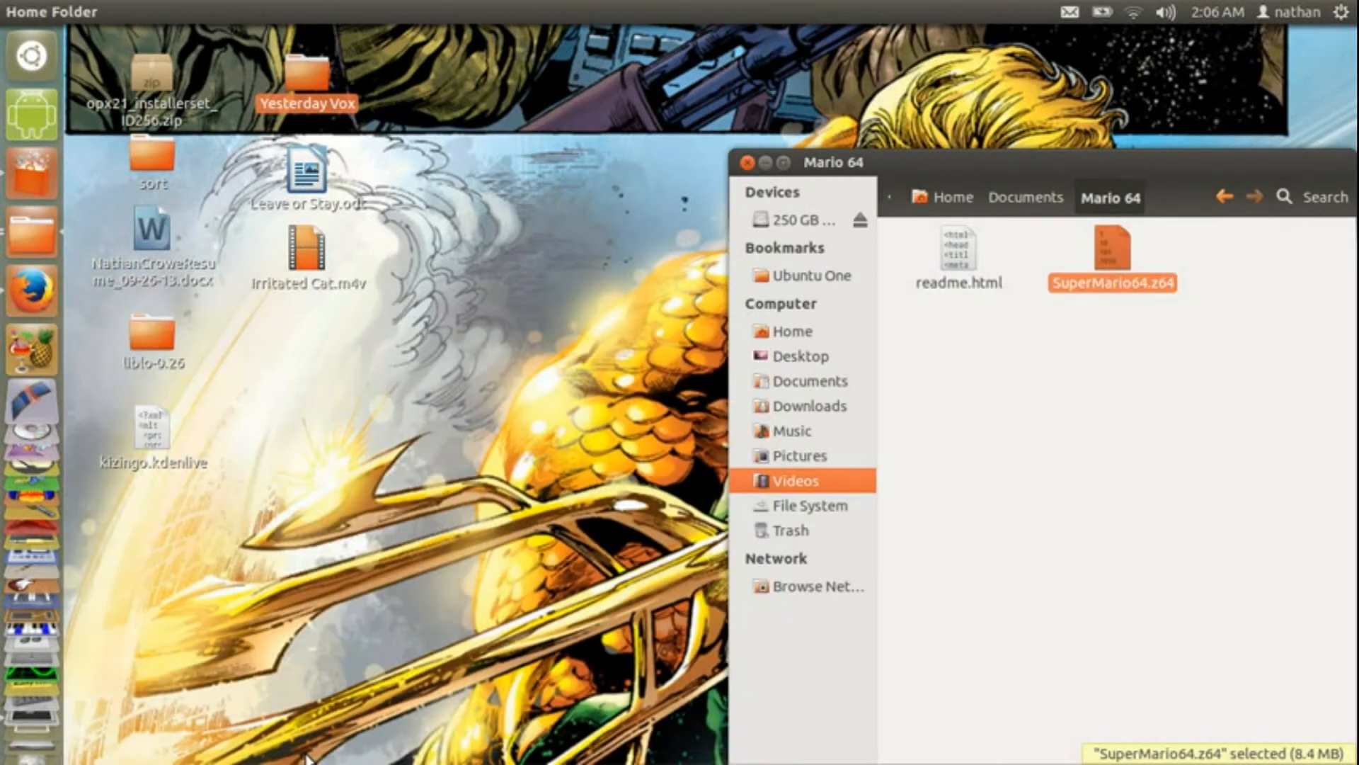
pyautogui.moveTo(748, 165)
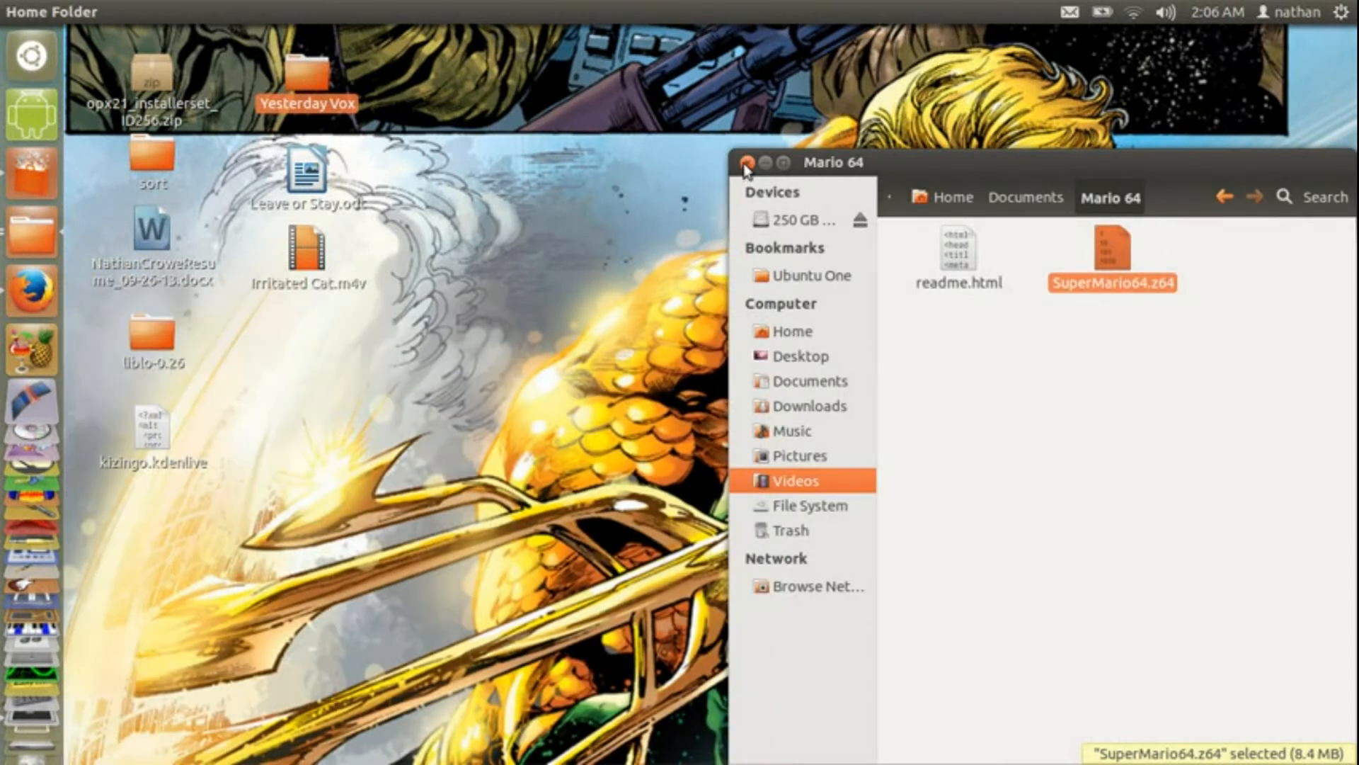
# - Close the Mario 64 folder window and bring the Videos terminal with its encoding log forward
pyautogui.click(746, 164)
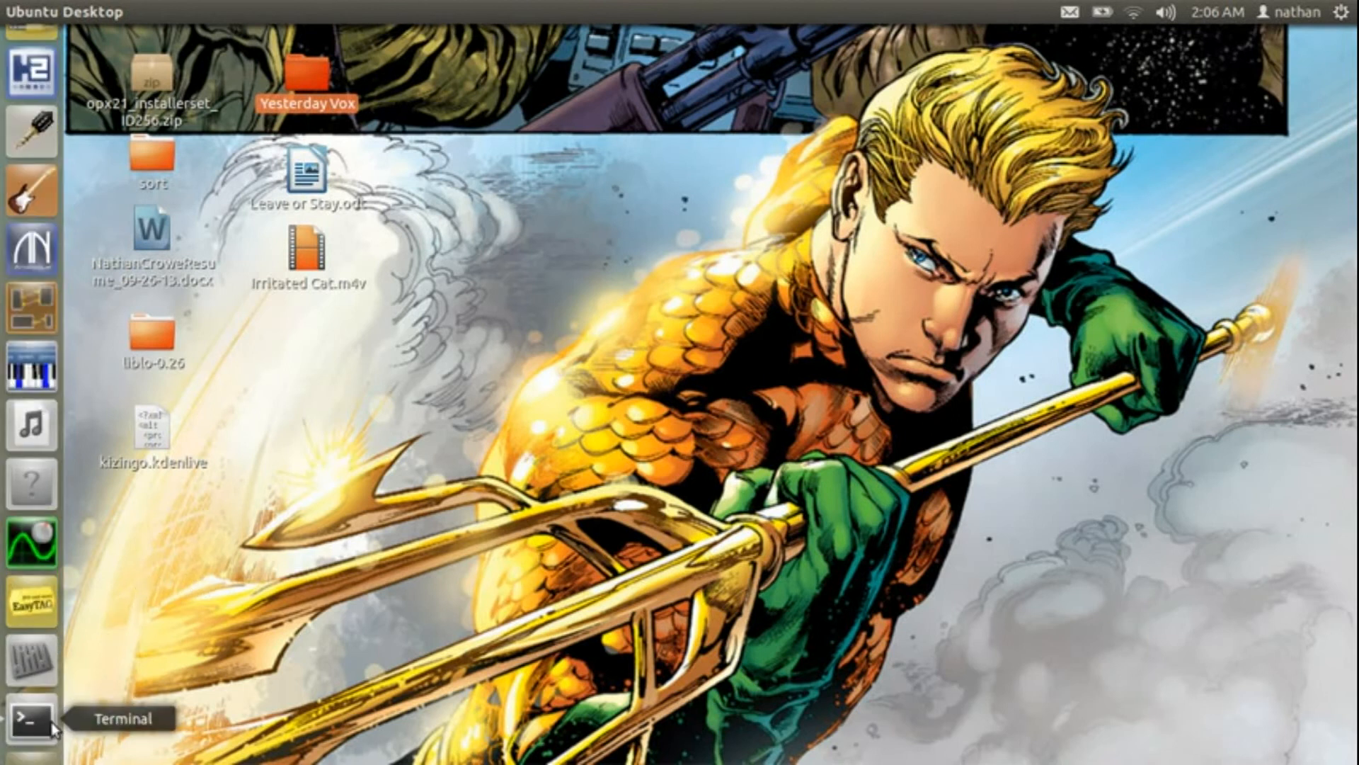
pyautogui.click(29, 716)
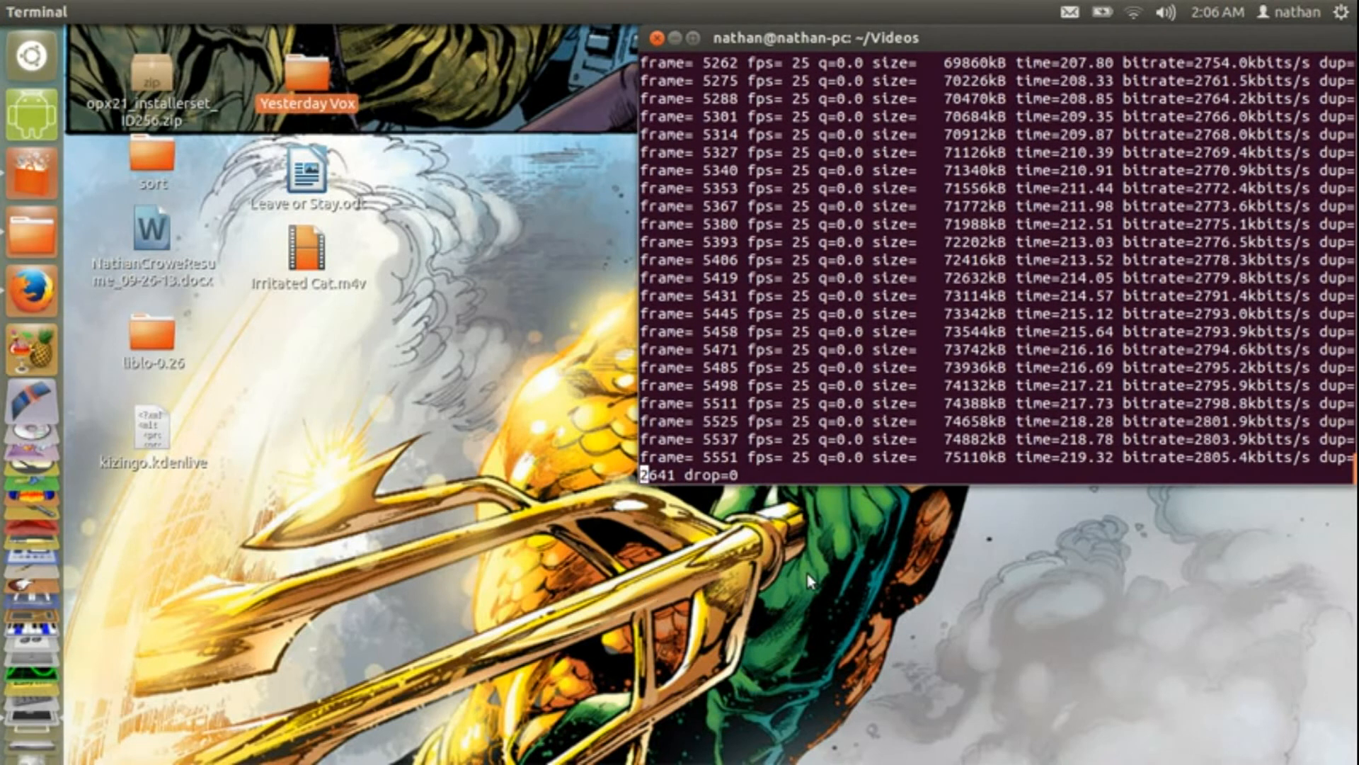